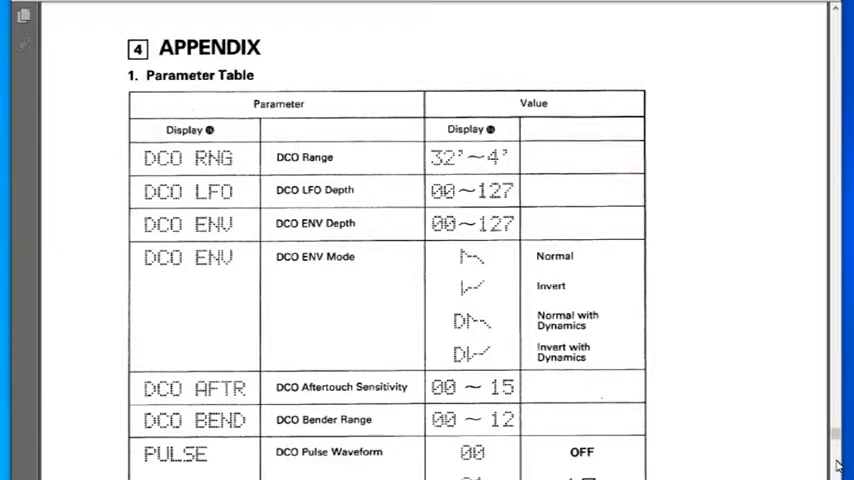
{"action": "scroll", "scroll_direction": "down", "scroll_amount": 3}
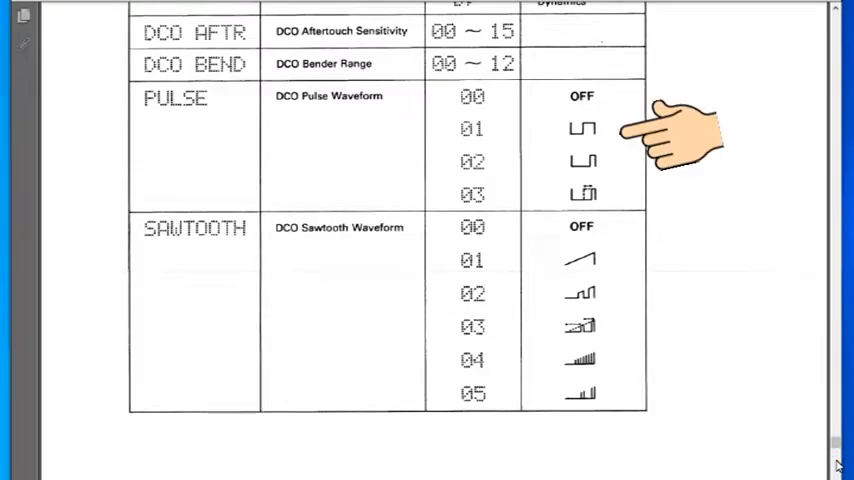
{"action": "scroll", "scroll_direction": "down", "scroll_amount": 3}
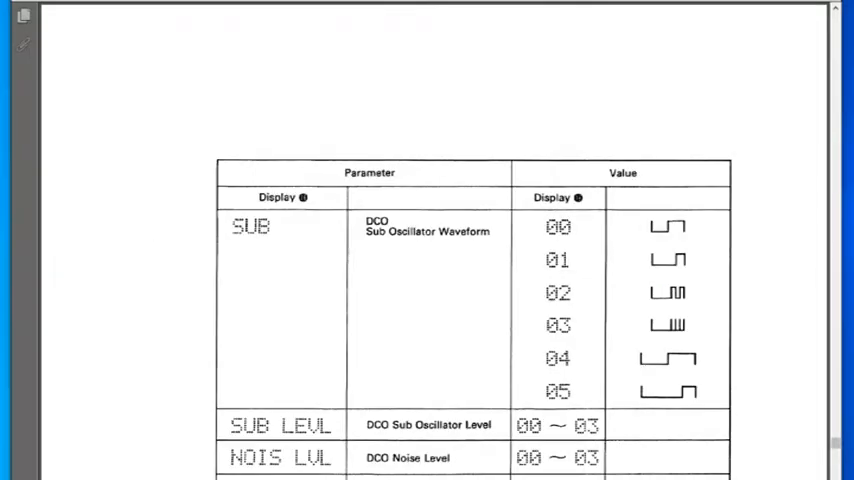
{"action": "scroll", "scroll_direction": "down", "scroll_amount": 3}
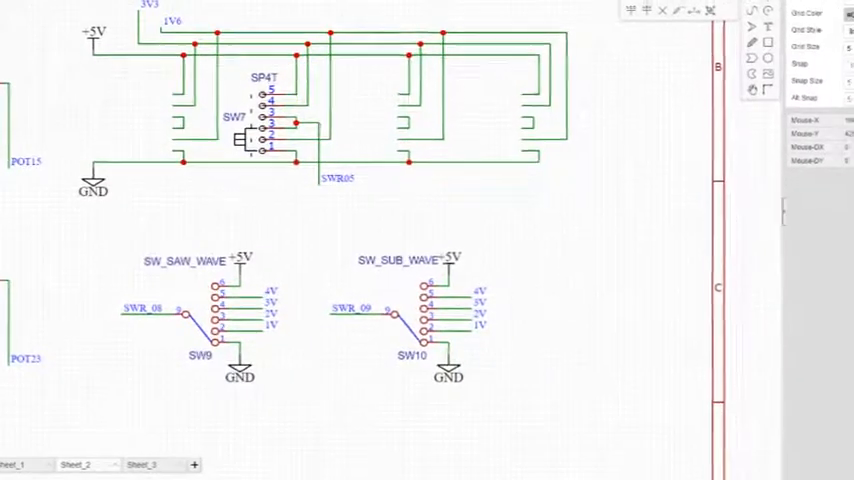
{"action": "scroll", "scroll_direction": "down", "scroll_amount": 3}
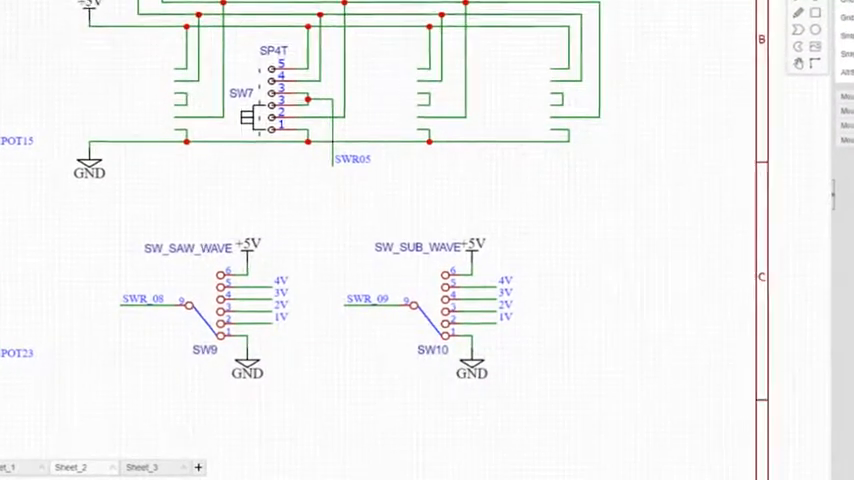